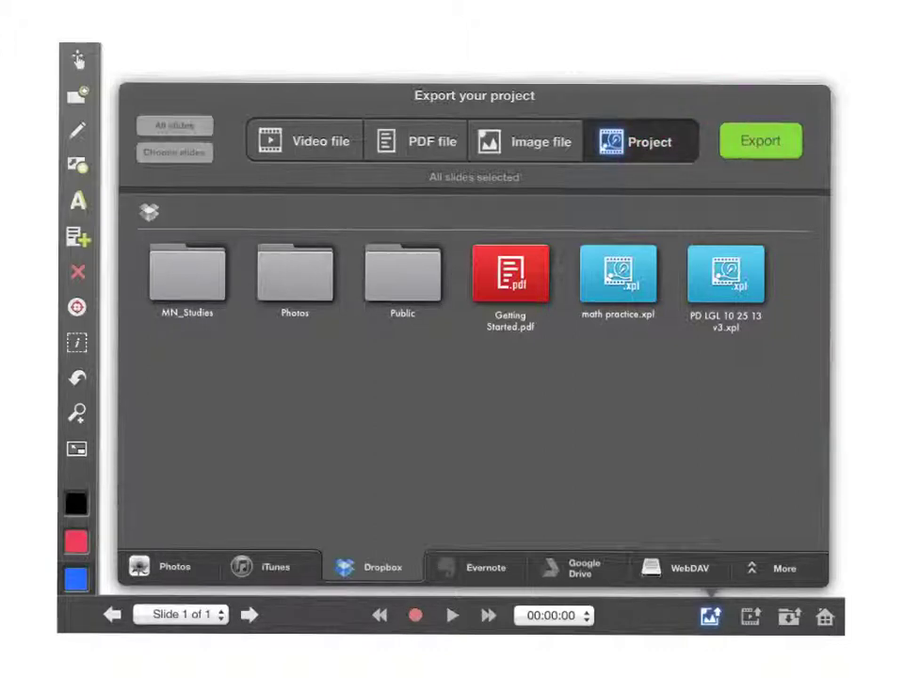
Step: Export the project to Dropbox as a project file, confirming the save-before-upload notice
click(760, 139)
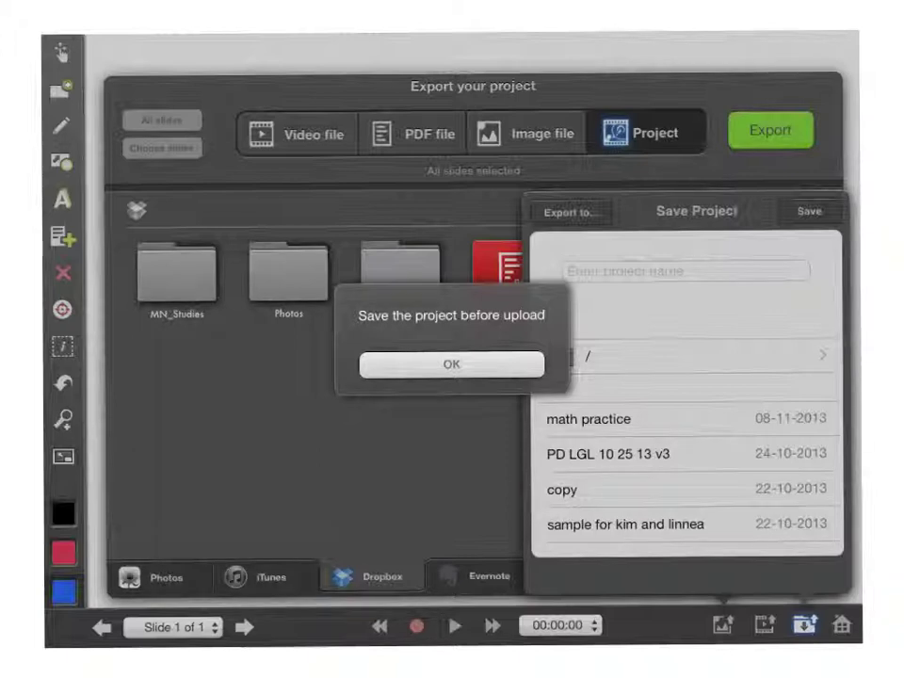
click(452, 365)
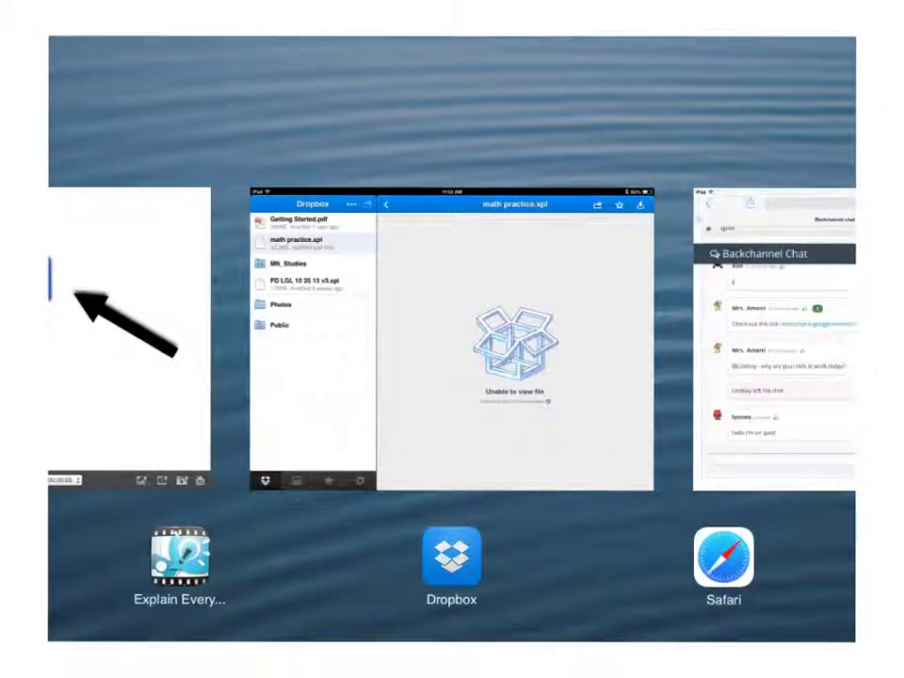
Step: Switch to the Dropbox app to reach the uploaded math practice.xpl file
click(753, 51)
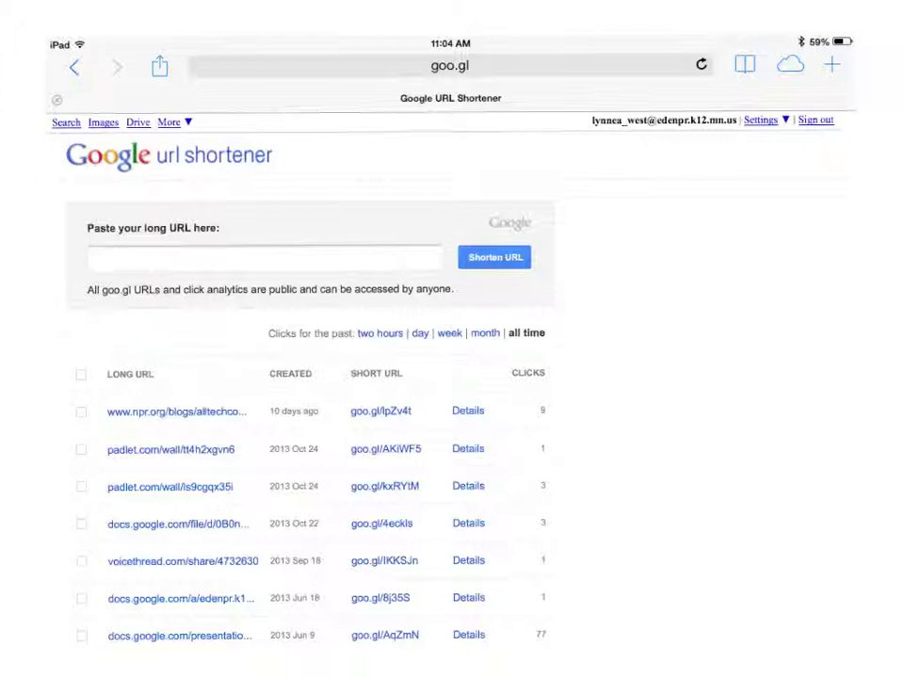
Step: Paste the Dropbox link into goo.gl and shorten it to goo.gl/7hBi5A
click(103, 256)
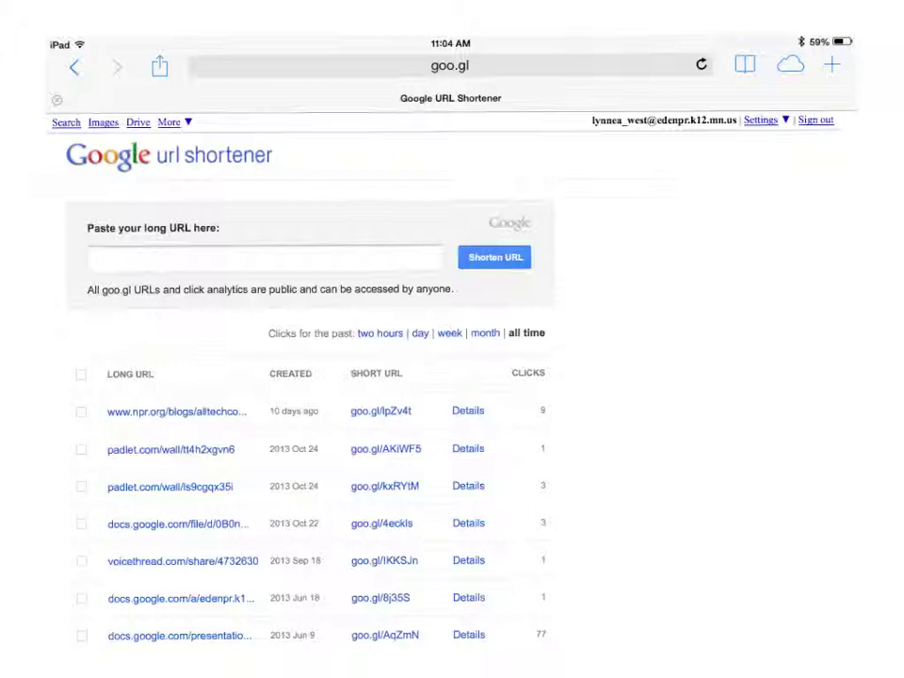
click(493, 256)
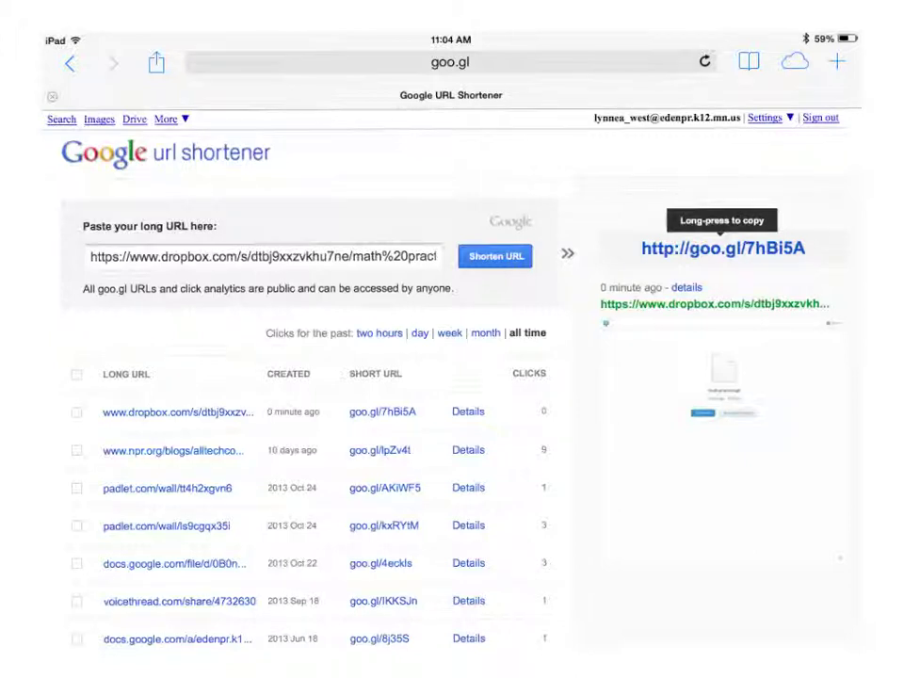
Step: Show the details page with the QR code for goo.gl/7hBi5A and copy the short link
click(466, 411)
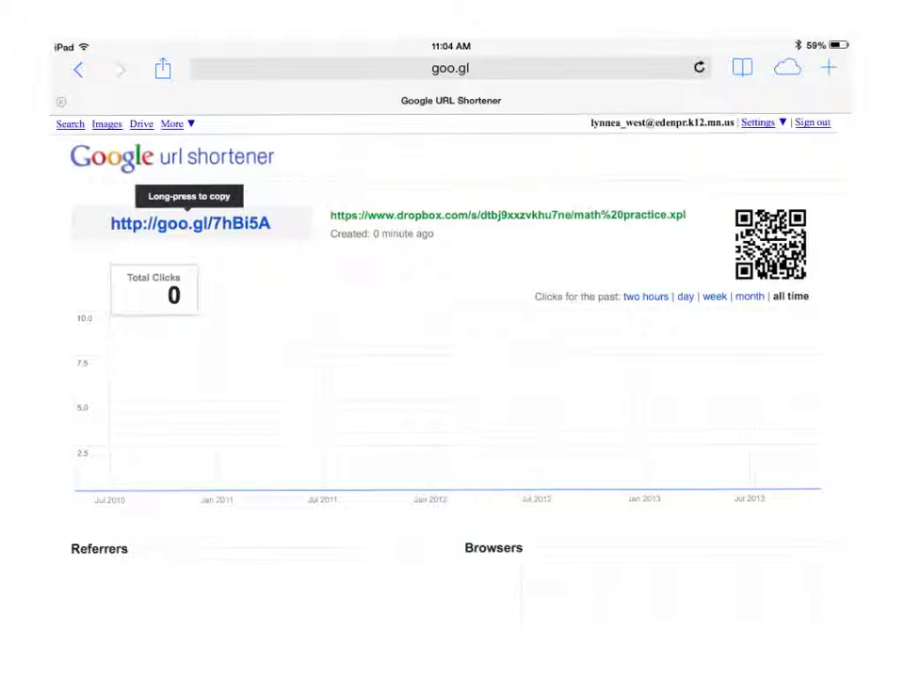
click(507, 215)
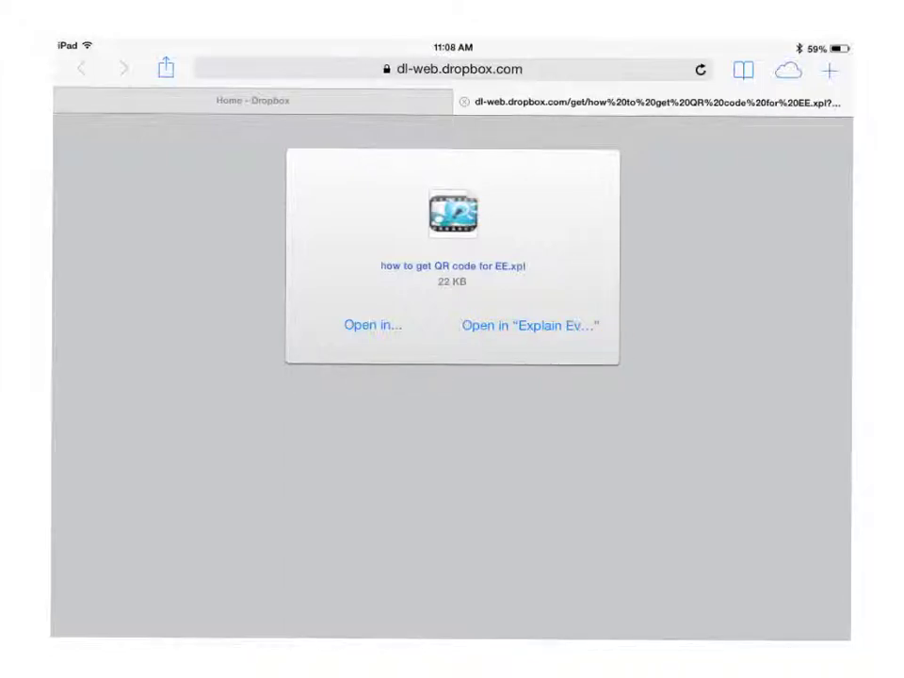
Step: Open the downloaded 'how to get QR code for EE_0.xpl' project in Explain Everything
click(530, 324)
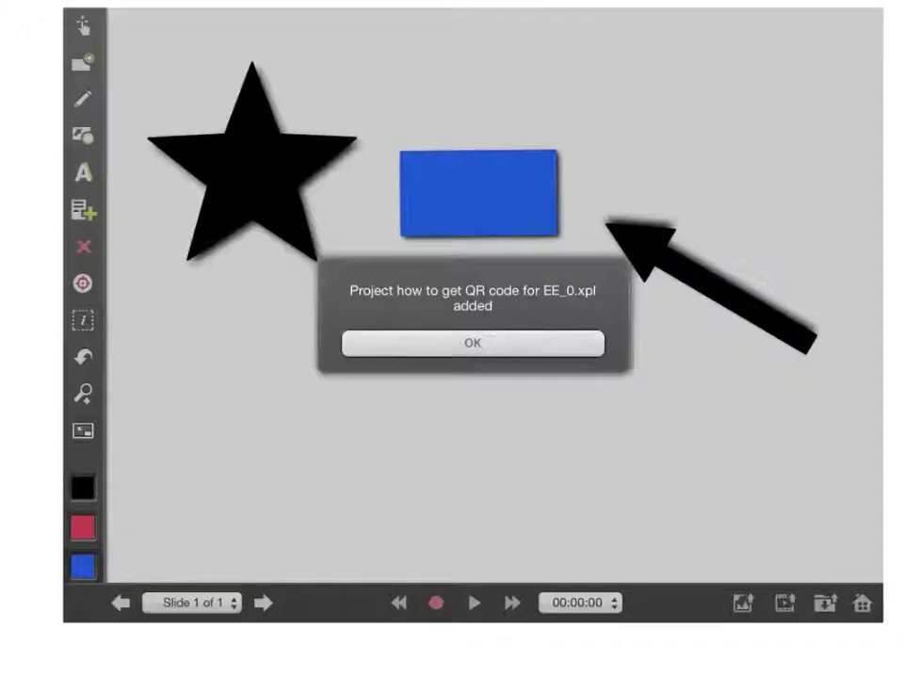